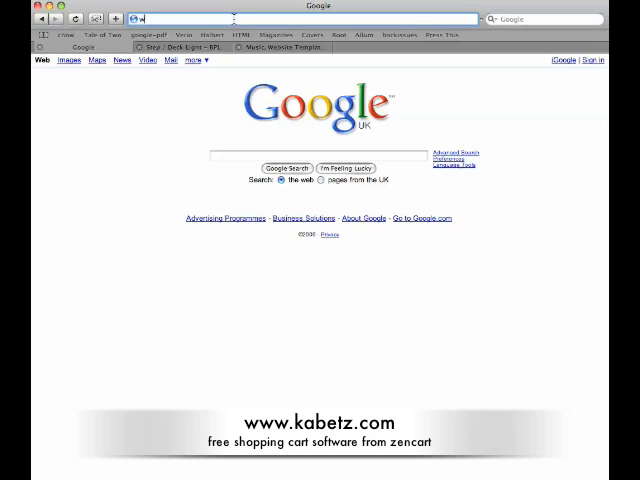
{"action": "type", "text": "www.zenca"}
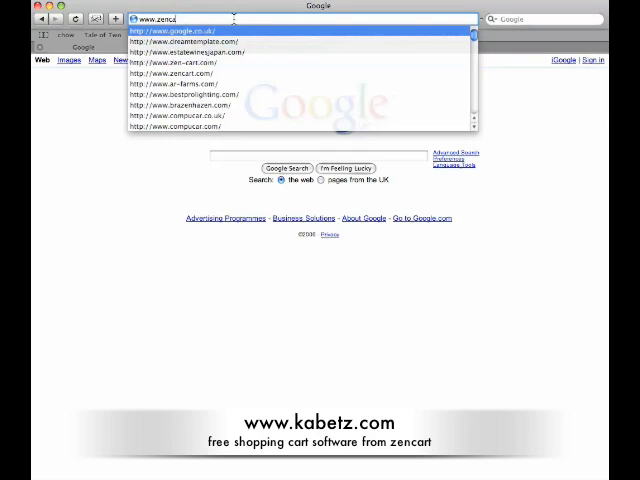
{"action": "left_click", "coordinate": [185, 73]}
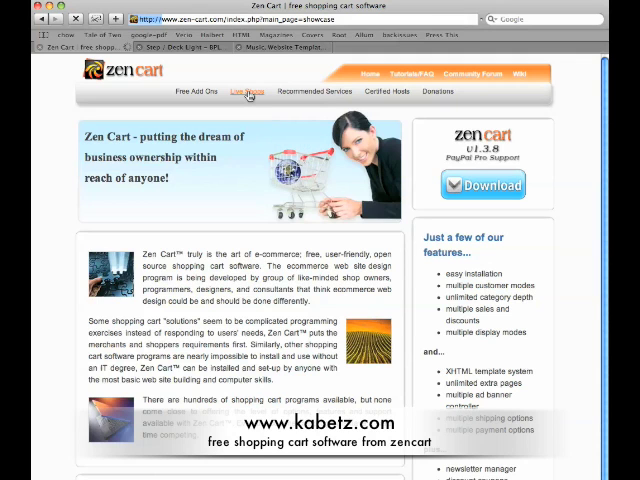
Open Live Showcase Shops, filter to Garden Supplies - Hardware, and scroll the results.
{"action": "left_click", "coordinate": [245, 91]}
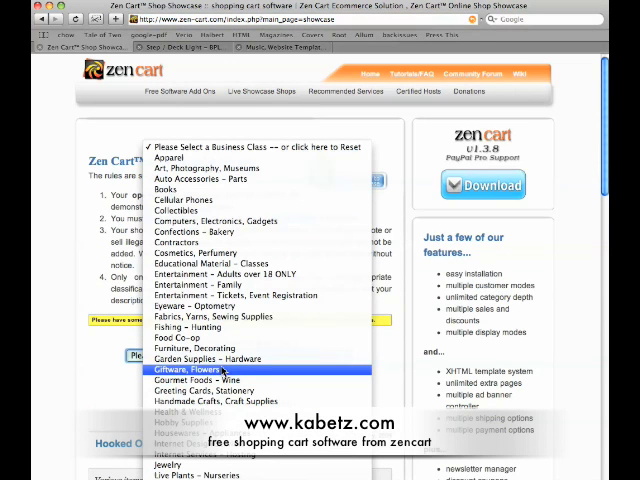
{"action": "left_click", "coordinate": [238, 358]}
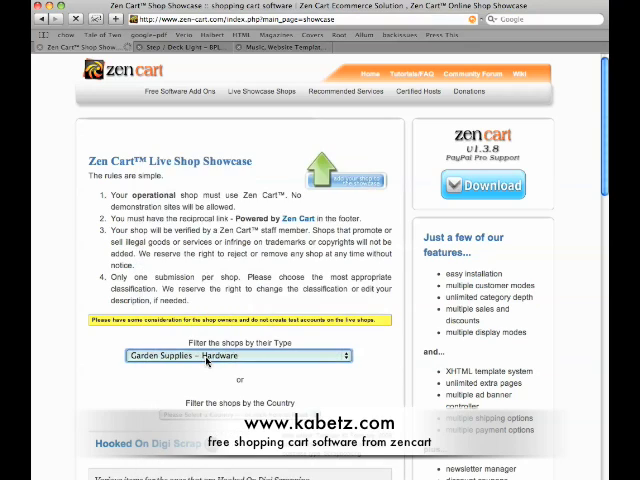
{"action": "scroll", "scroll_direction": "down", "scroll_amount": 3}
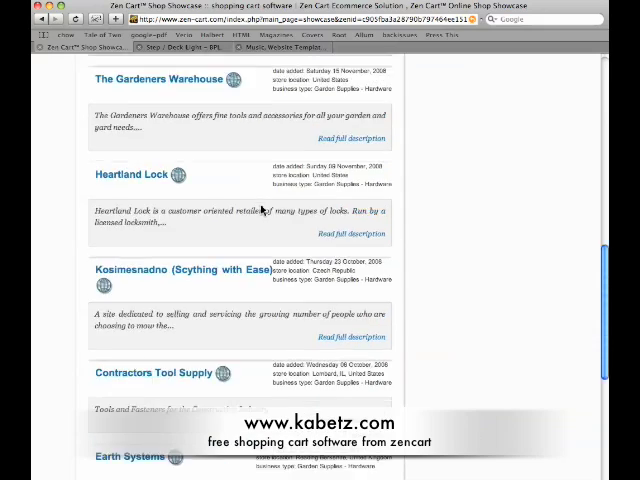
{"action": "scroll", "scroll_direction": "down", "scroll_amount": 3}
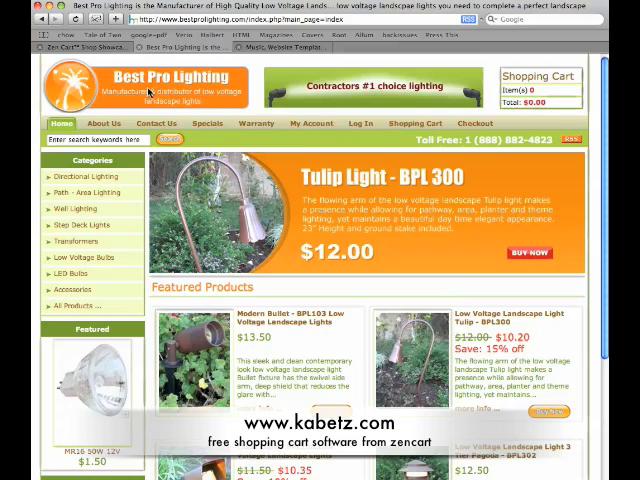
{"action": "scroll", "scroll_direction": "down", "scroll_amount": 3}
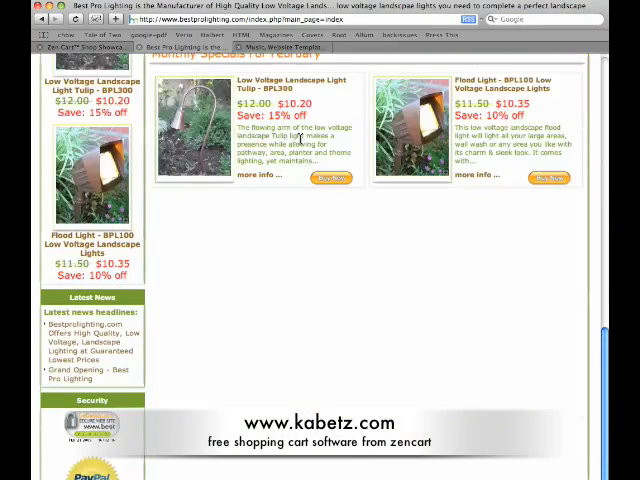
{"action": "mouse_move", "coordinate": [255, 390]}
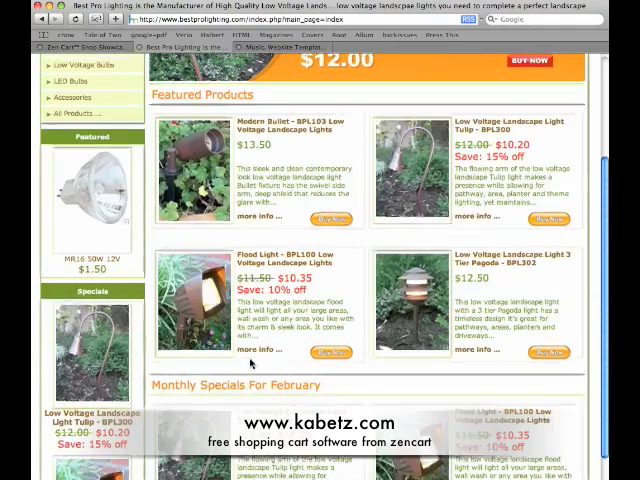
{"action": "scroll", "scroll_direction": "up", "scroll_amount": 3}
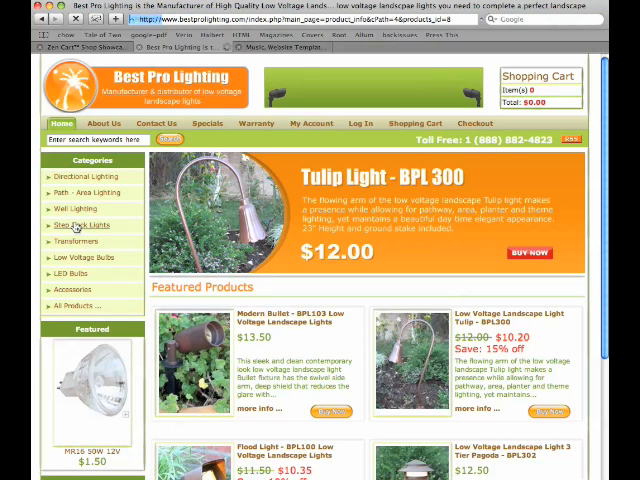
Browse the Step / Deck Lights category and the PAR 36 25W 12V product page.
{"action": "left_click", "coordinate": [73, 224]}
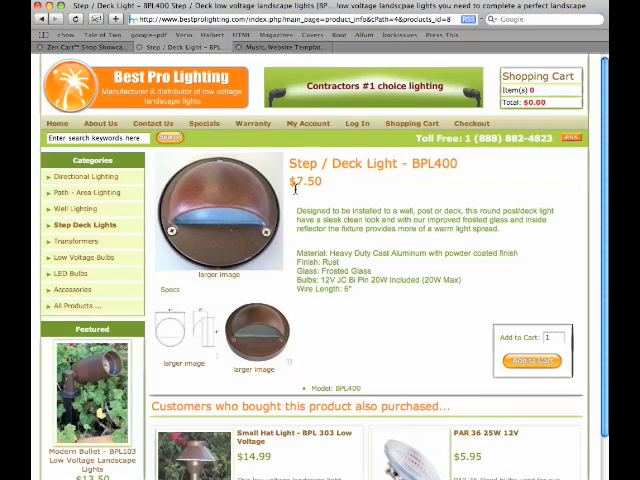
{"action": "scroll", "scroll_direction": "down", "scroll_amount": 3}
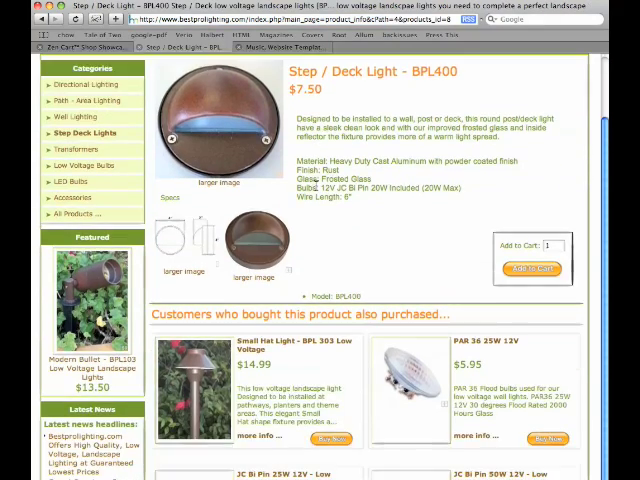
{"action": "scroll", "scroll_direction": "down", "scroll_amount": 3}
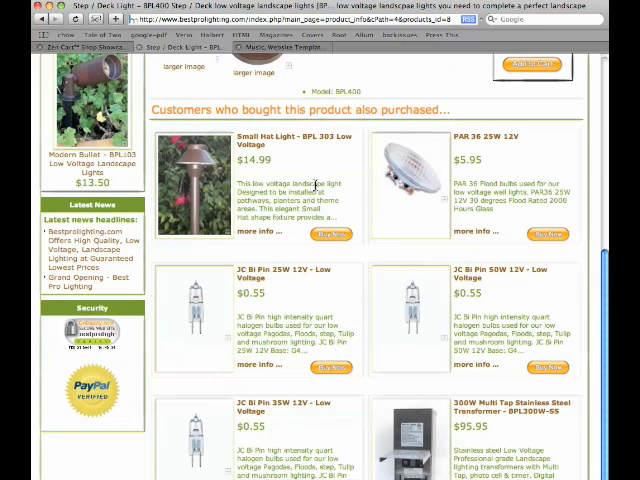
{"action": "mouse_move", "coordinate": [415, 175]}
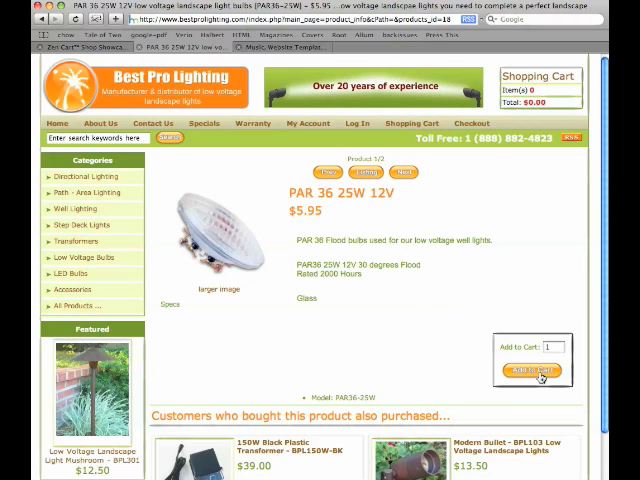
{"action": "scroll", "scroll_direction": "down", "scroll_amount": 3}
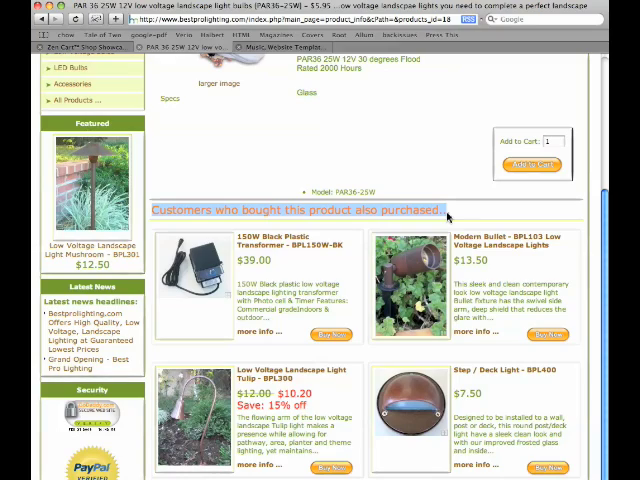
{"action": "scroll", "scroll_direction": "down", "scroll_amount": 3}
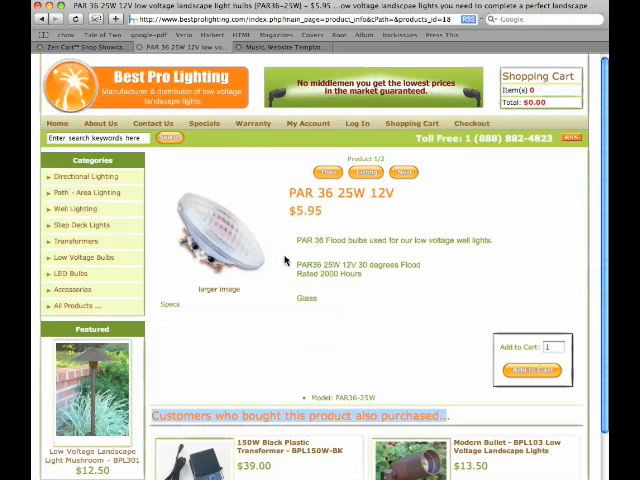
{"action": "mouse_move", "coordinate": [67, 273]}
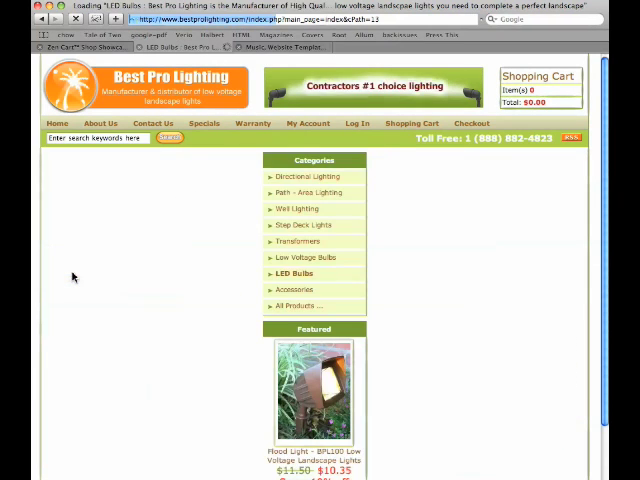
{"action": "left_click", "coordinate": [281, 274]}
{"action": "type", "text": "dream templates"}
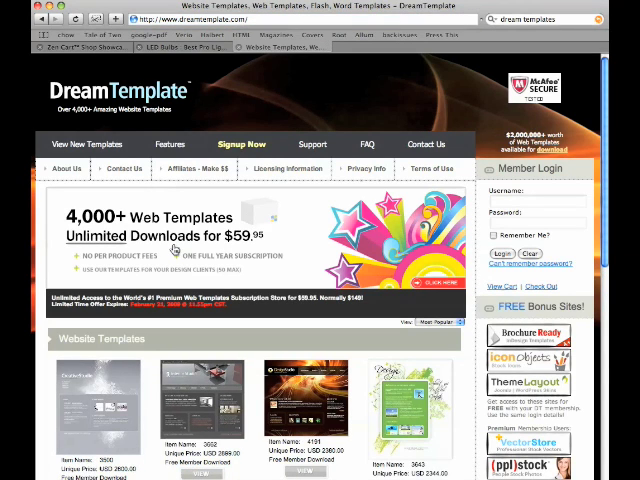
{"action": "mouse_move", "coordinate": [205, 245]}
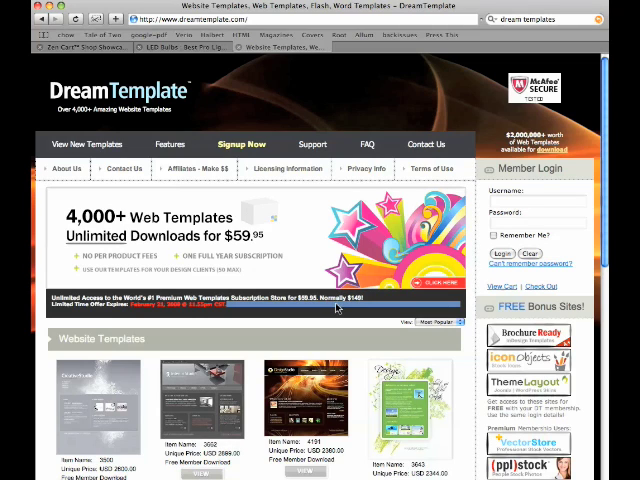
{"action": "mouse_move", "coordinate": [335, 305]}
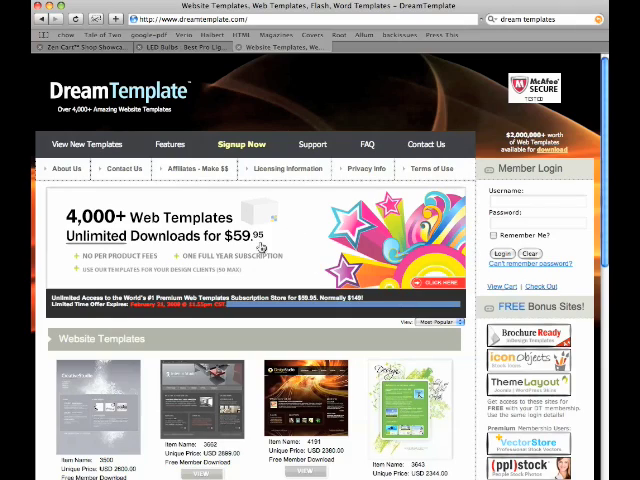
Scroll the DreamTemplate home page down to the Product Categories list.
{"action": "scroll", "scroll_direction": "down", "scroll_amount": 3}
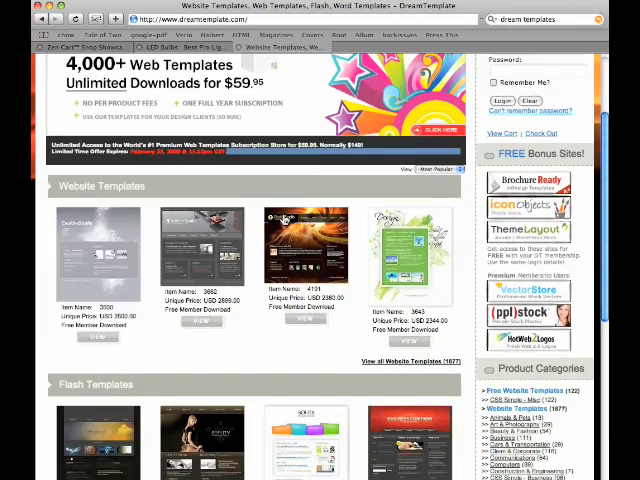
{"action": "scroll", "scroll_direction": "down", "scroll_amount": 3}
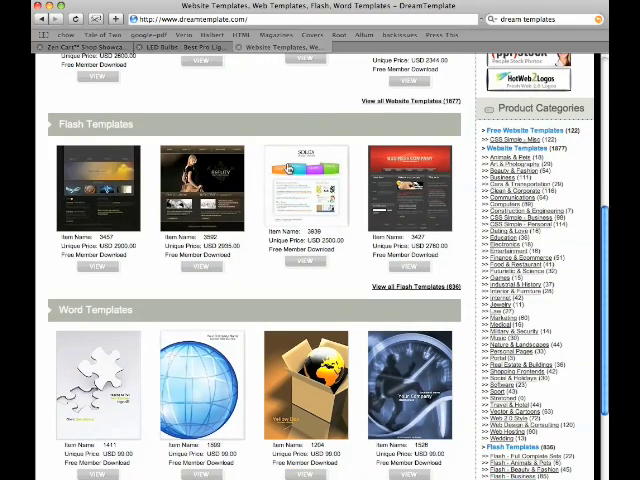
{"action": "scroll", "scroll_direction": "down", "scroll_amount": 3}
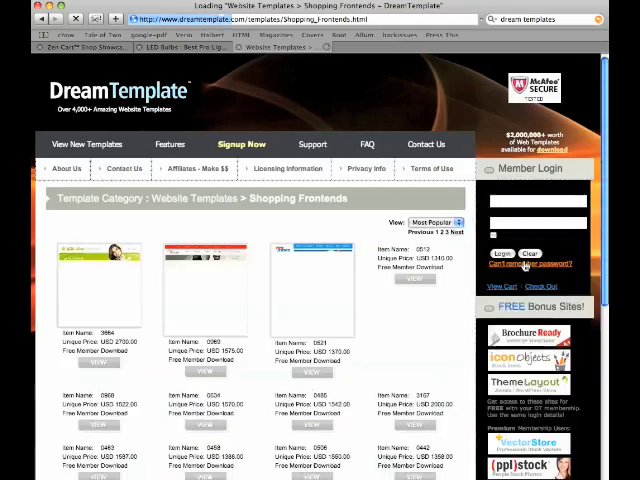
Scroll the Shopping Frontends grid and open template 0485's detail page.
{"action": "scroll", "scroll_direction": "down", "scroll_amount": 3}
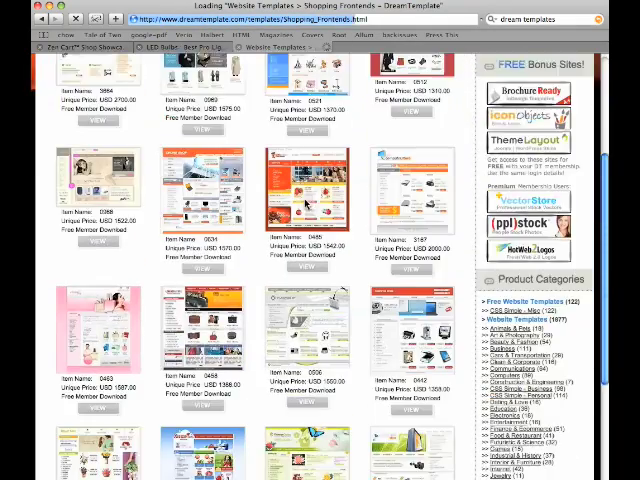
{"action": "scroll", "scroll_direction": "down", "scroll_amount": 3}
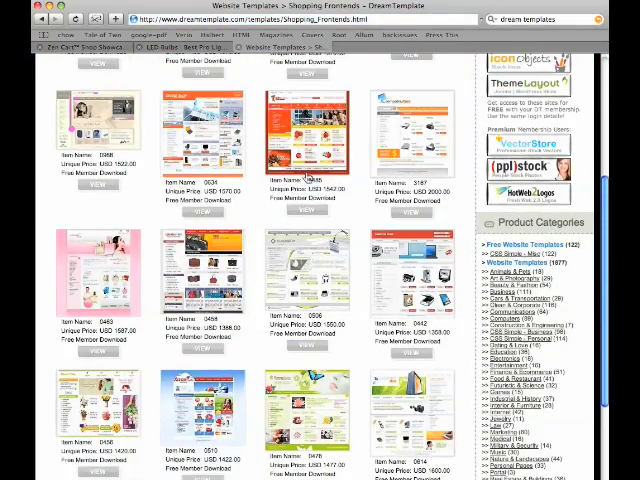
{"action": "left_click", "coordinate": [305, 130]}
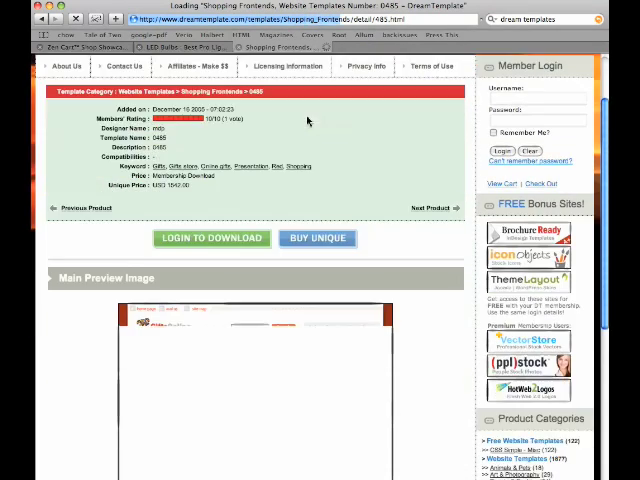
Return to the Shopping Frontends grid and scroll down to template 0506.
{"action": "scroll", "scroll_direction": "down", "scroll_amount": 3}
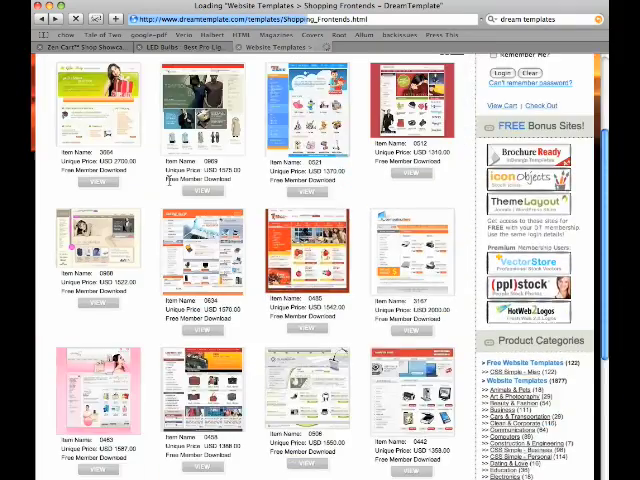
{"action": "scroll", "scroll_direction": "down", "scroll_amount": 3}
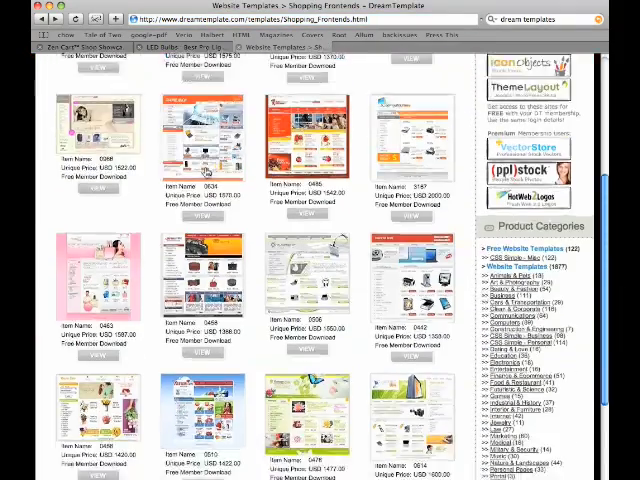
{"action": "scroll", "scroll_direction": "down", "scroll_amount": 3}
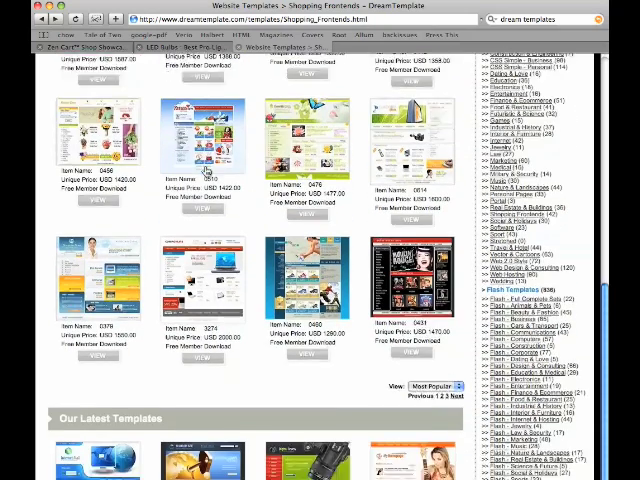
{"action": "scroll", "scroll_direction": "down", "scroll_amount": 3}
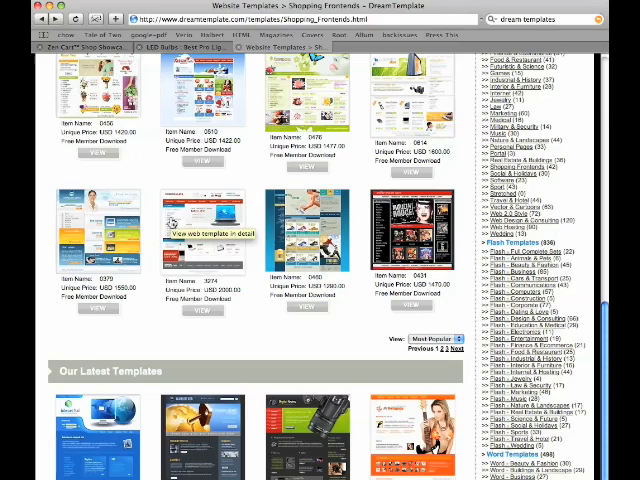
{"action": "scroll", "scroll_direction": "down", "scroll_amount": 3}
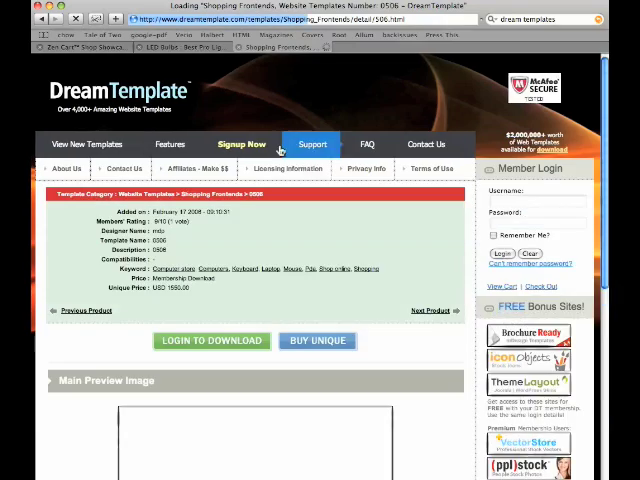
Scroll template 0506's page to its Main Preview Image of the laptop-and-headphones store.
{"action": "scroll", "scroll_direction": "down", "scroll_amount": 3}
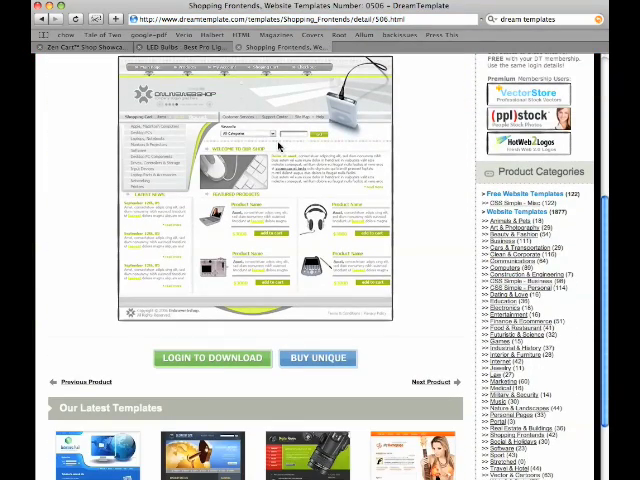
{"action": "scroll", "scroll_direction": "down", "scroll_amount": 3}
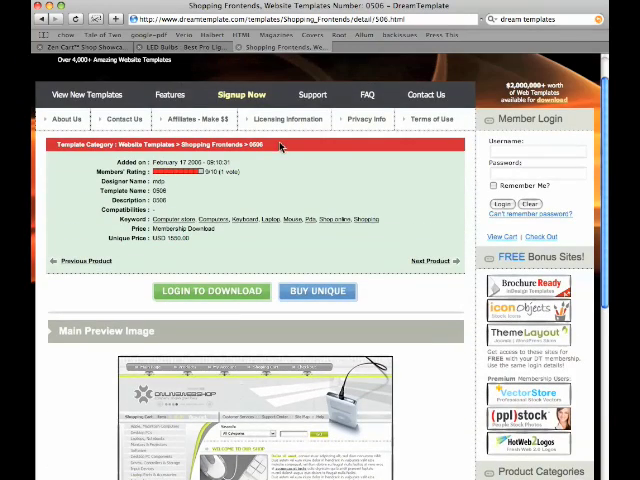
{"action": "mouse_move", "coordinate": [310, 188]}
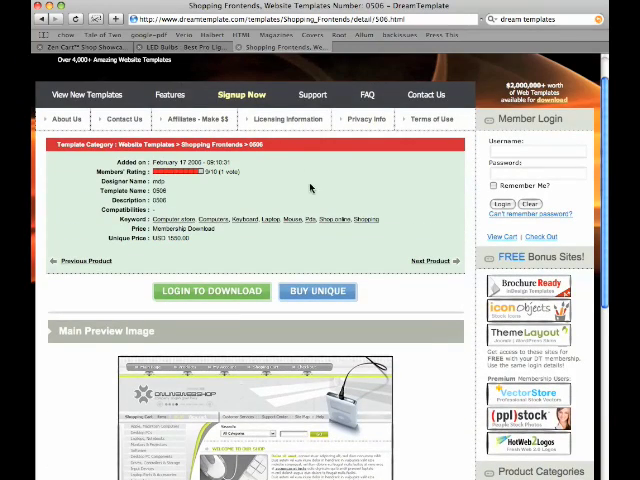
{"action": "scroll", "scroll_direction": "down", "scroll_amount": 3}
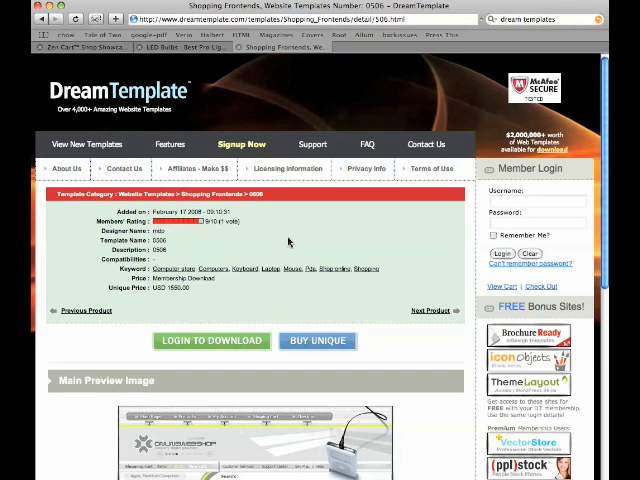
{"action": "scroll", "scroll_direction": "down", "scroll_amount": 3}
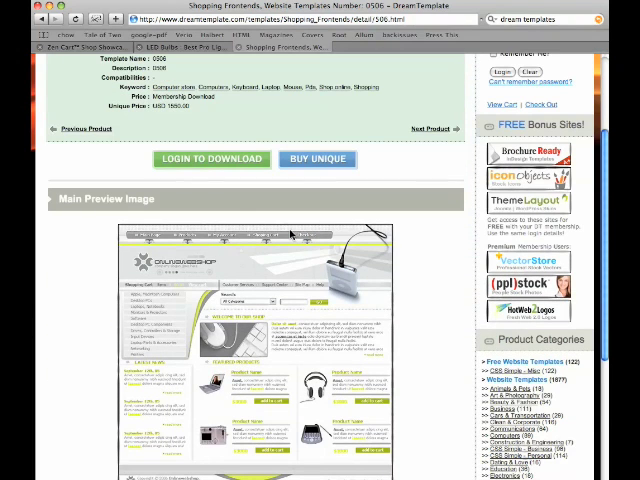
{"action": "scroll", "scroll_direction": "down", "scroll_amount": 3}
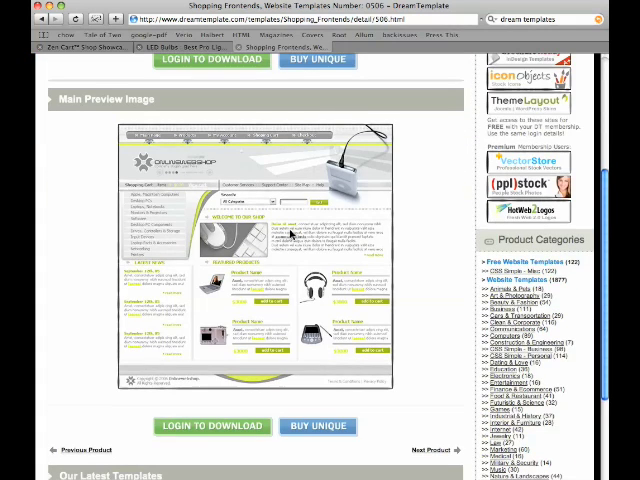